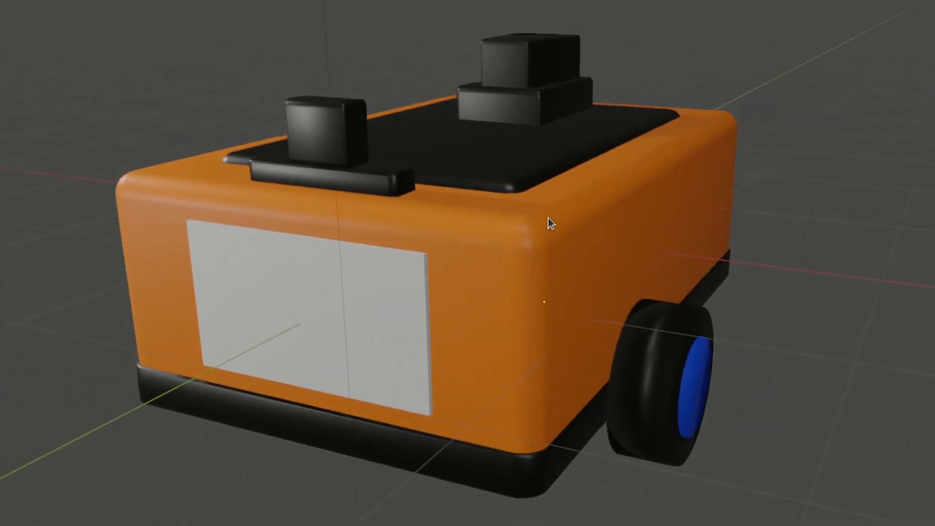
Run vcgencmd get_throttled on the Pi, which returns throttled=0x50005
drag(548, 224, 453, 253)
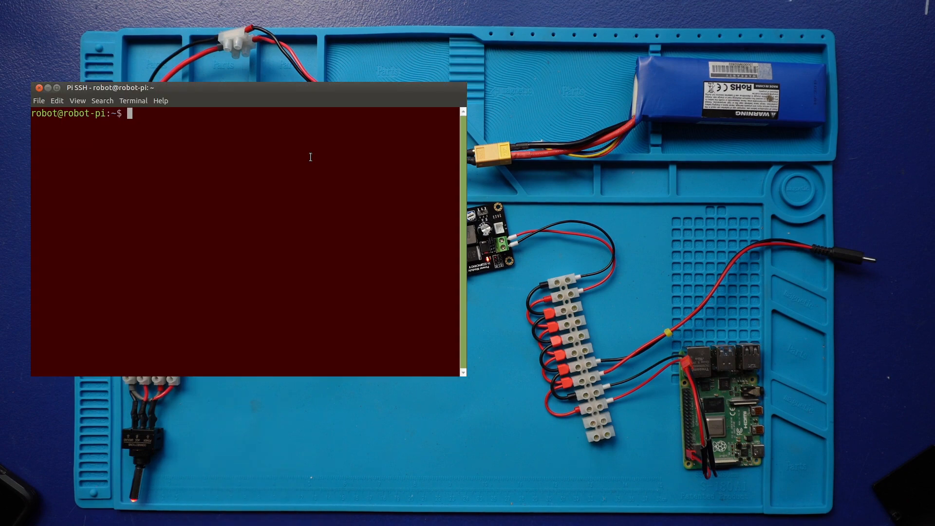
text(vcgen)
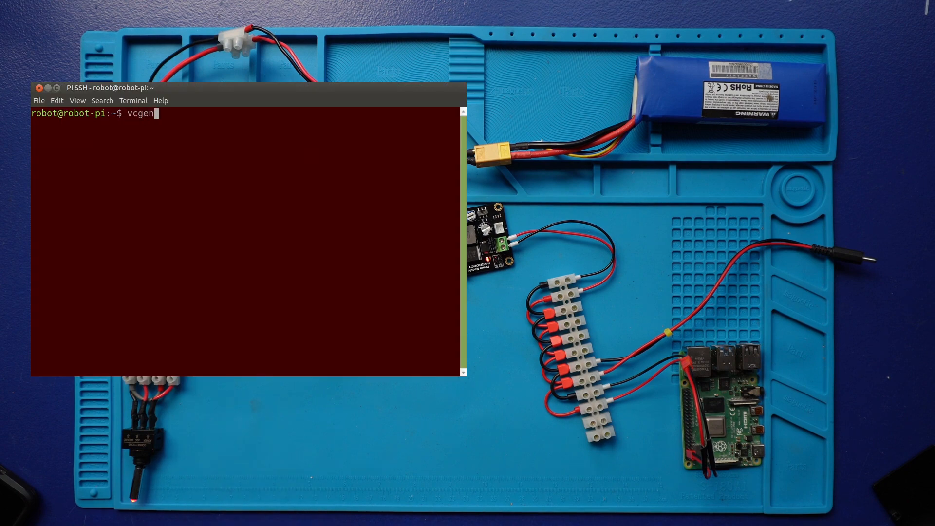
text(cmd)
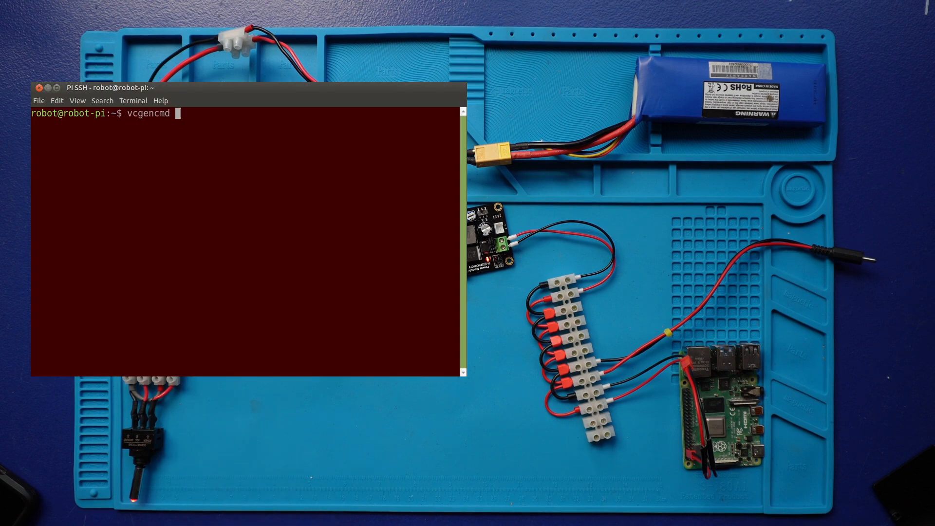
text(get_throttled)
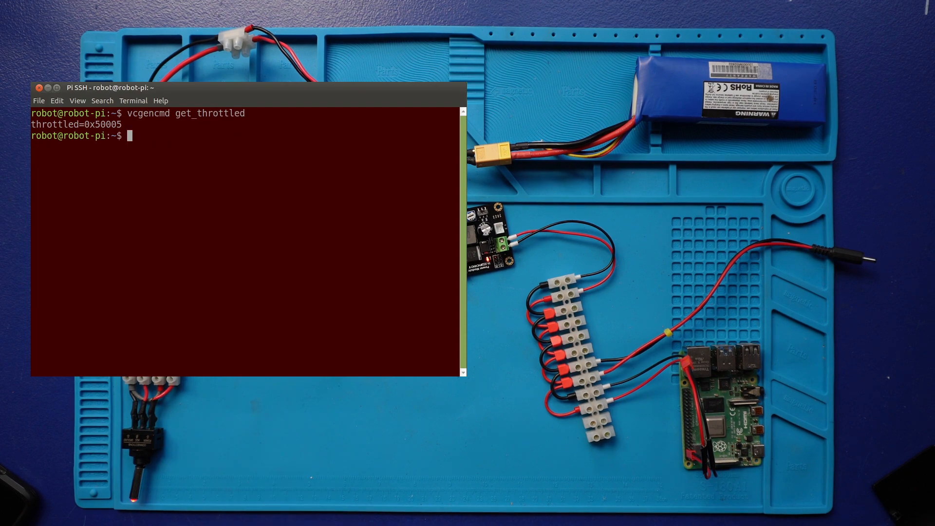
text(ssh robot@192.168.8.51)
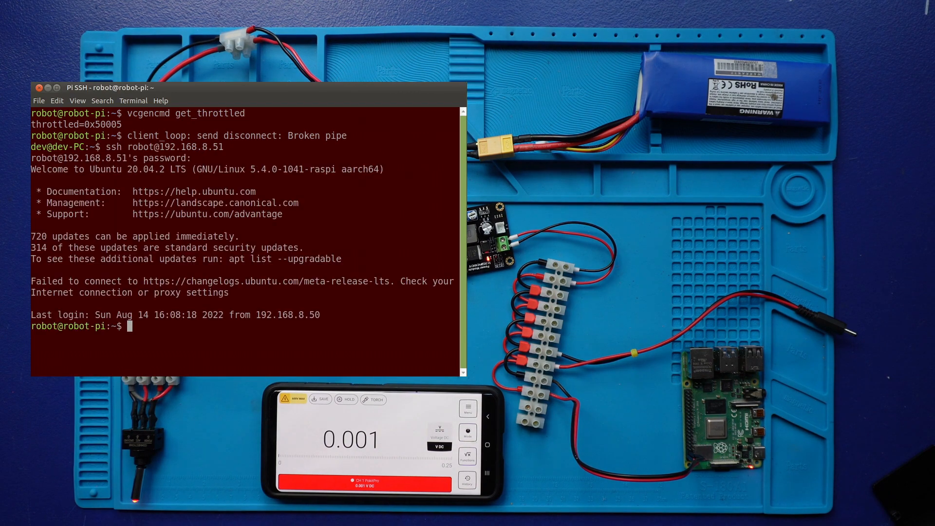
Run vcgencmd get_throttled again at the fresh SSH prompt
text(vcgencmd)
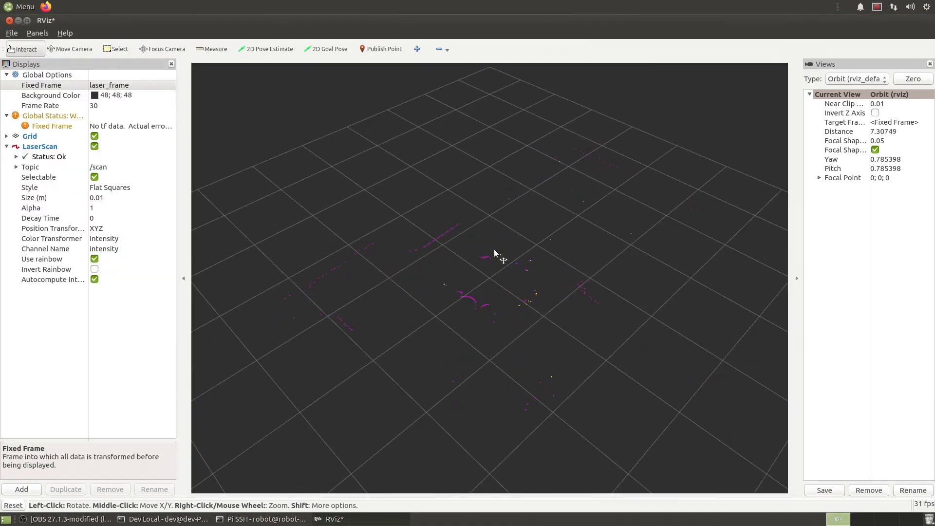
View the live /scan LaserScan points over the grid in RViz
drag(495, 254, 394, 370)
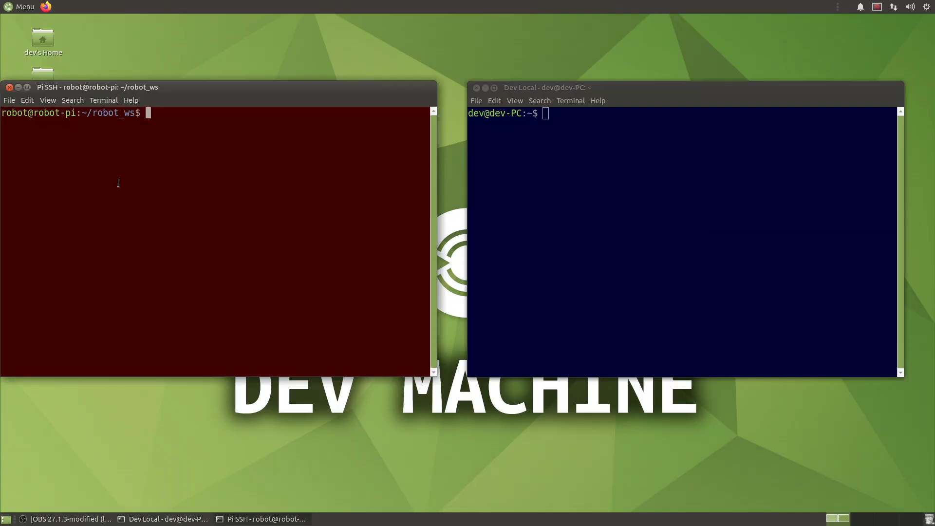
Source install/setup.bash and launch the serial motor demo driver on /dev/ttyUSB1 with its GUI
text(source install/)
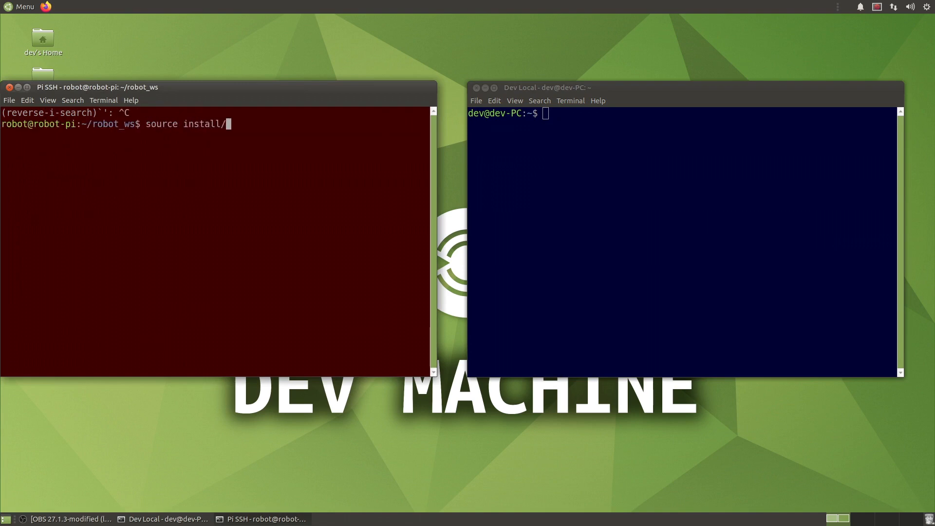
text(setup.bash)
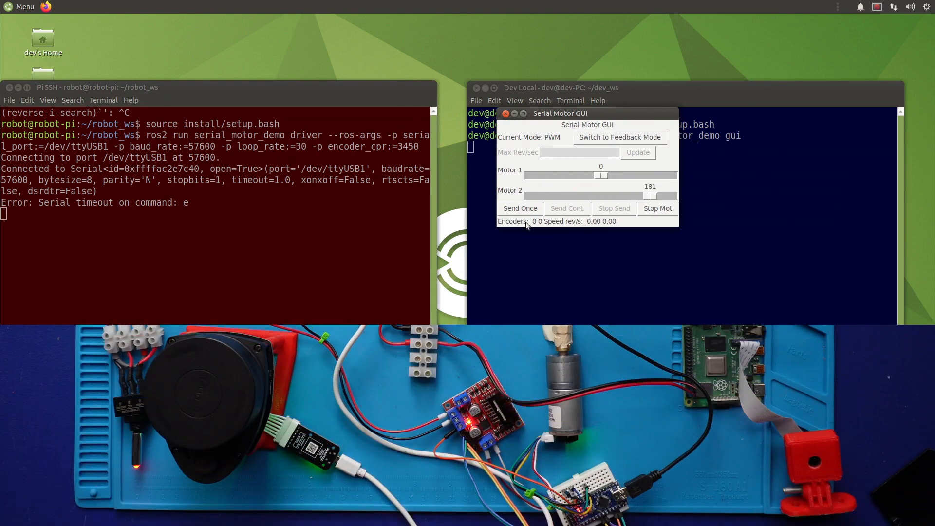
click(519, 209)
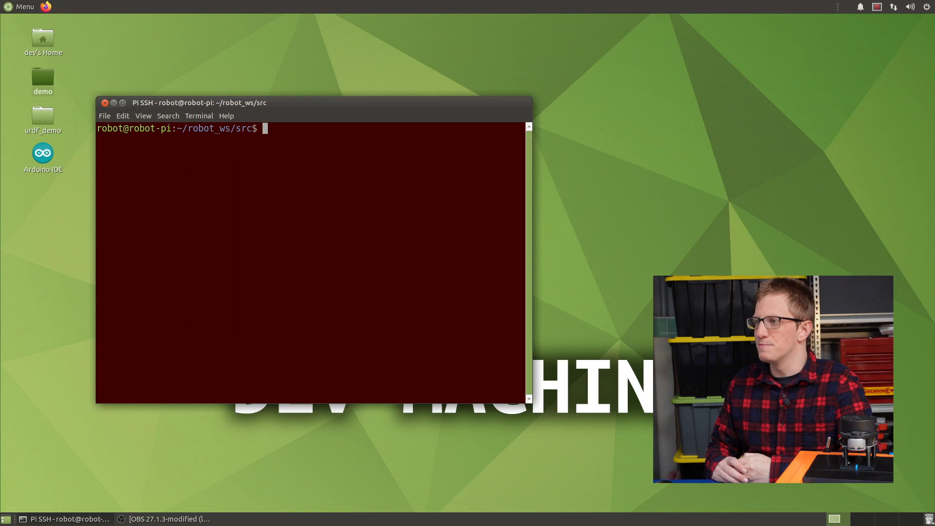
Follow the systemd journal showing lightdm restart failures, then interrupt back to the src prompt
text(journalctl -fe)
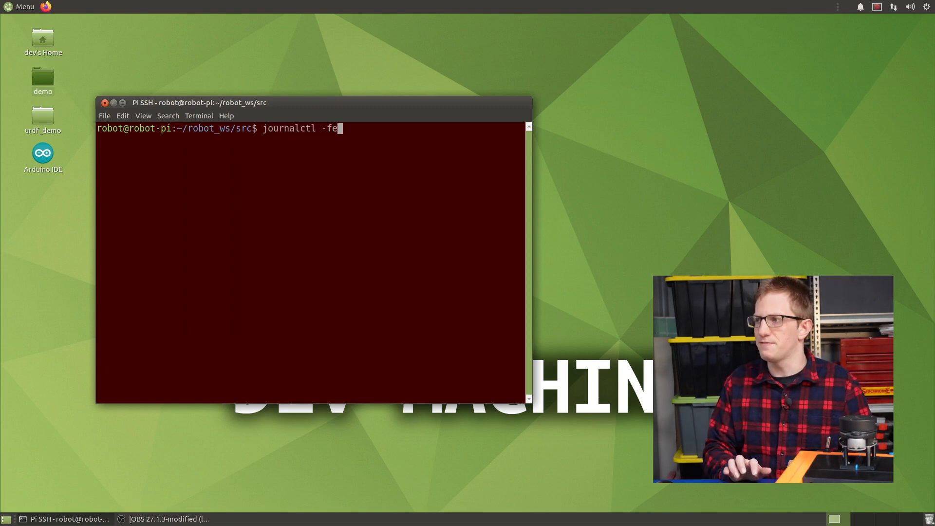
key(Return)
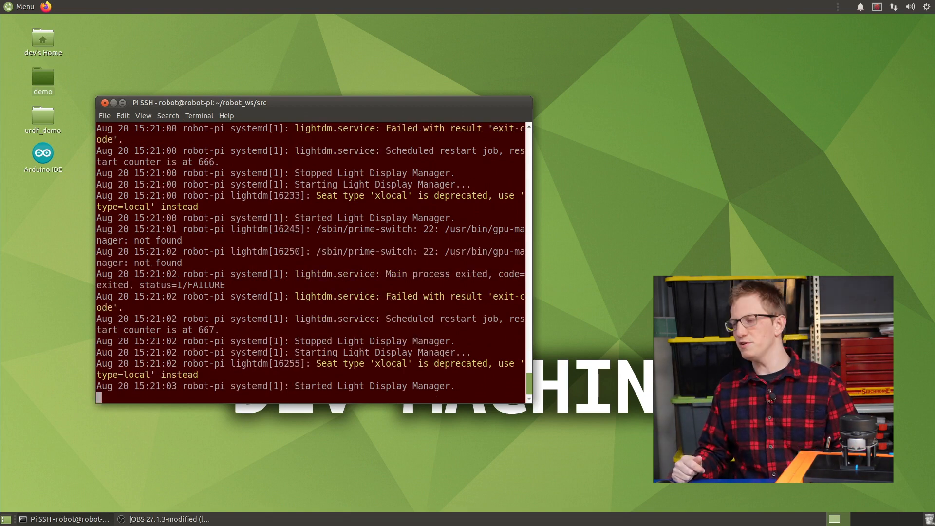
key(ctrl+c)
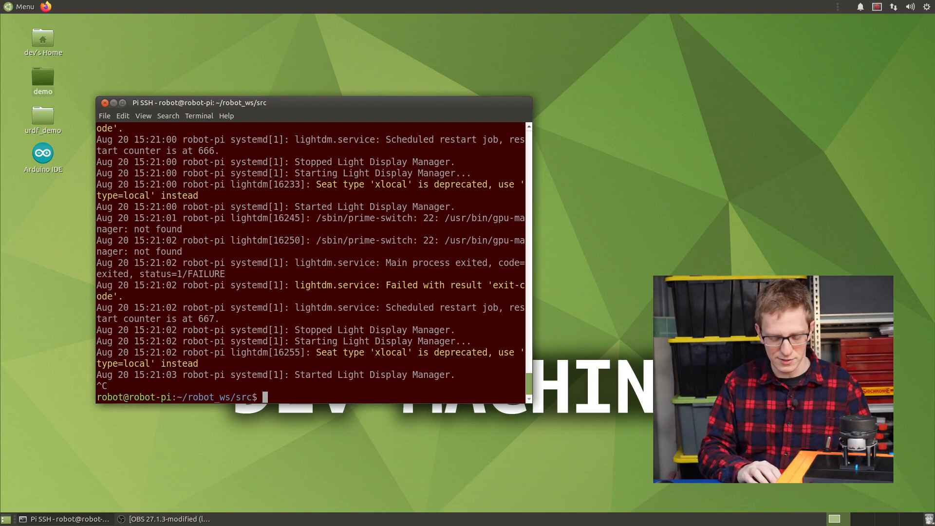
Check the current default boot target with systemctl get-default
text(systemctl)
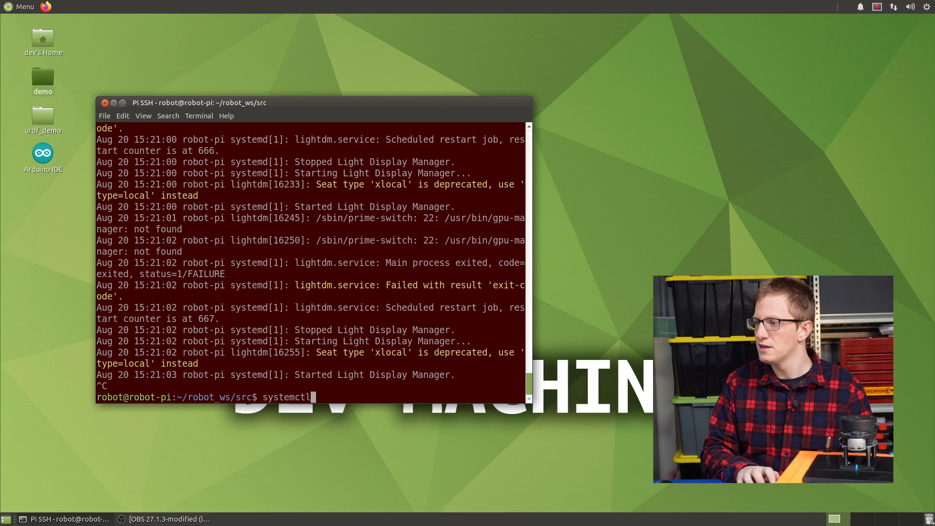
text(get-default)
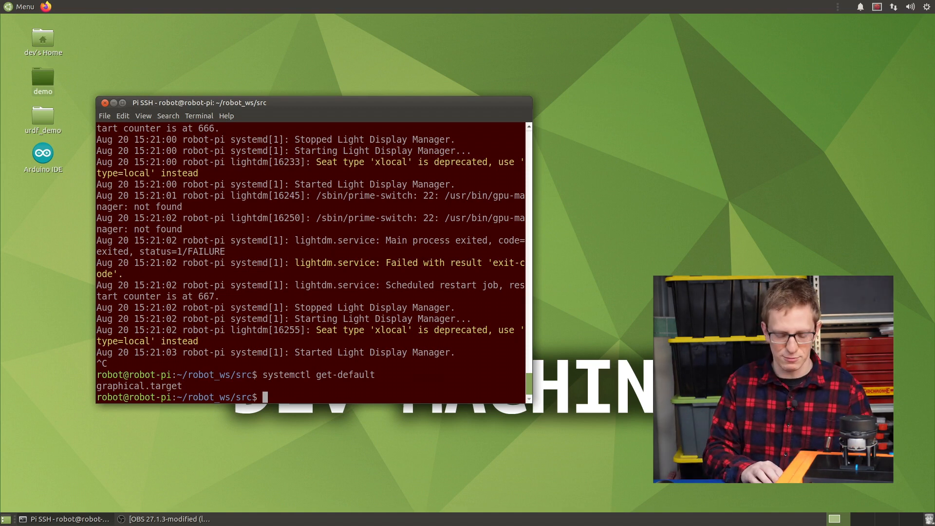
Set the default target to multi-user.target with sudo systemctl, reboot and SSH back in
text(sudo)
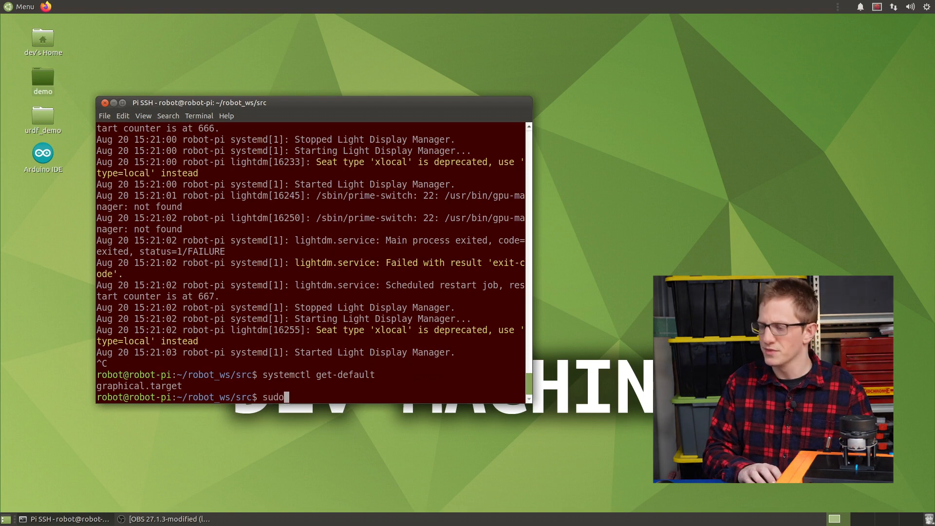
text(systemctl set-default mul)
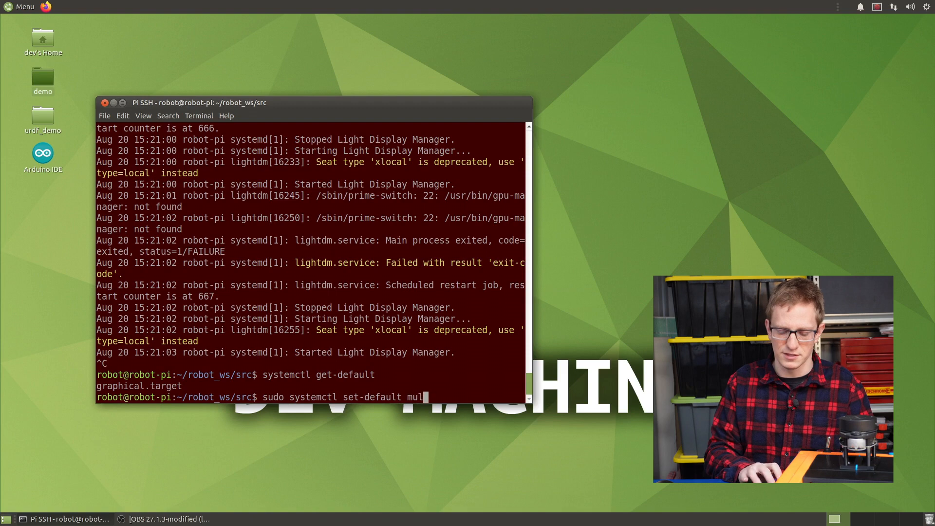
text(ti-user.target)
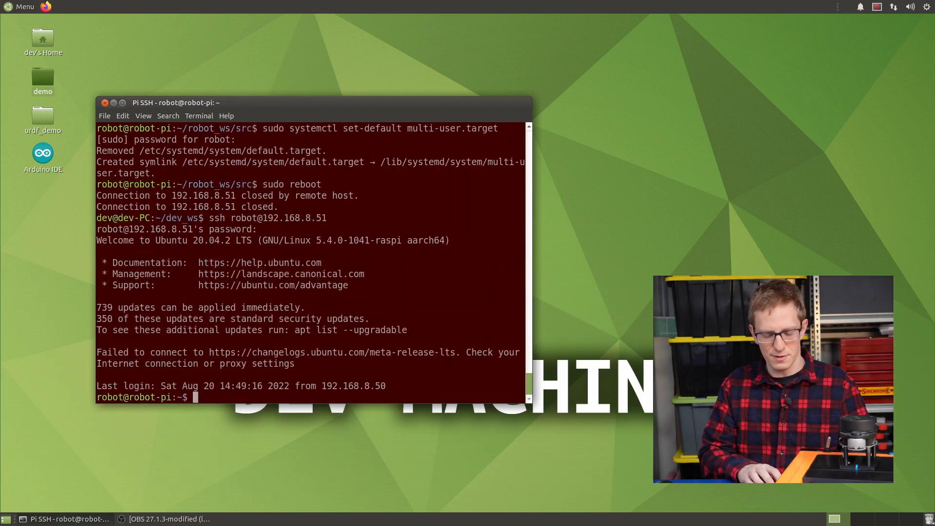
Confirm get-default returns multi-user.target and follow a clean journalctl -fe log
text(systemctl get-default)
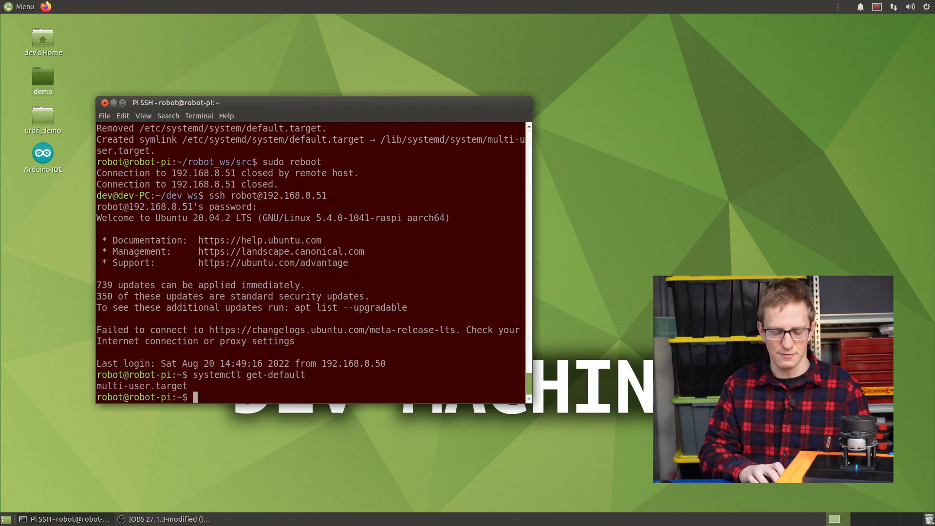
text(journalctl -fe)
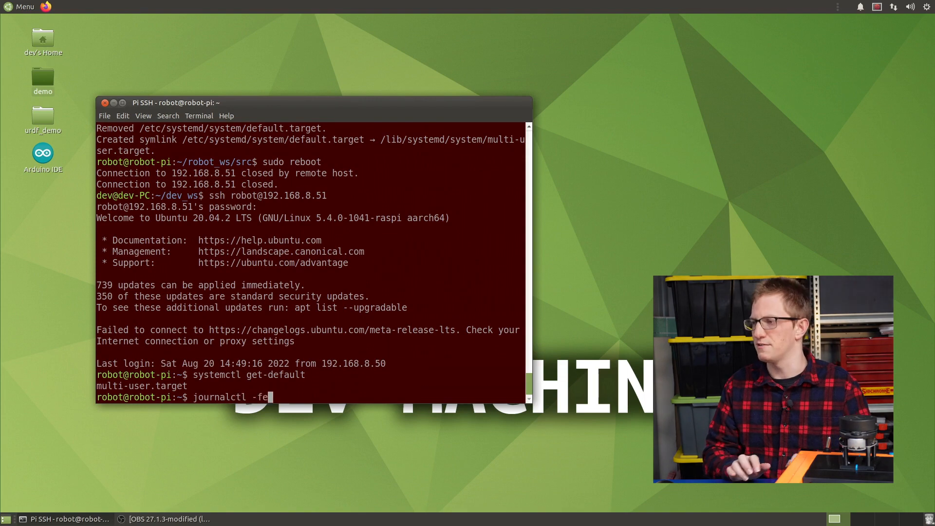
key(Return)
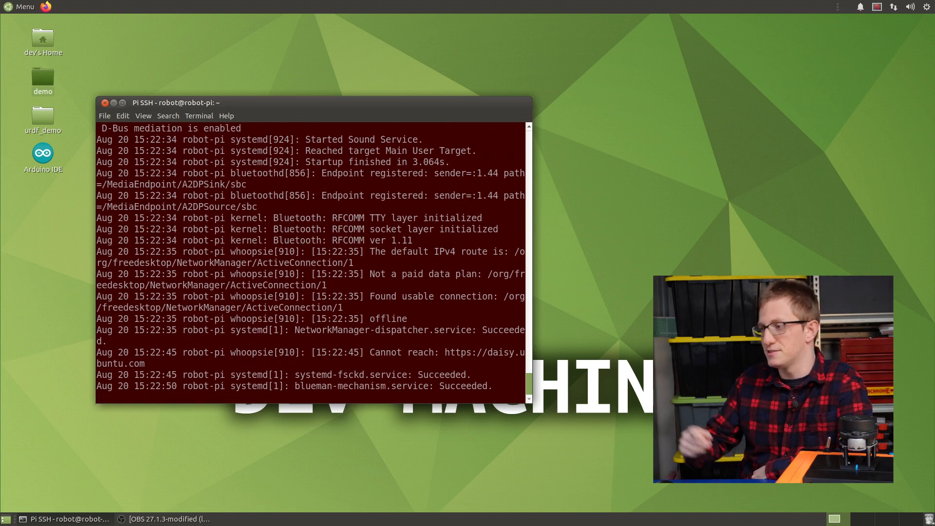
scroll(down, 3)
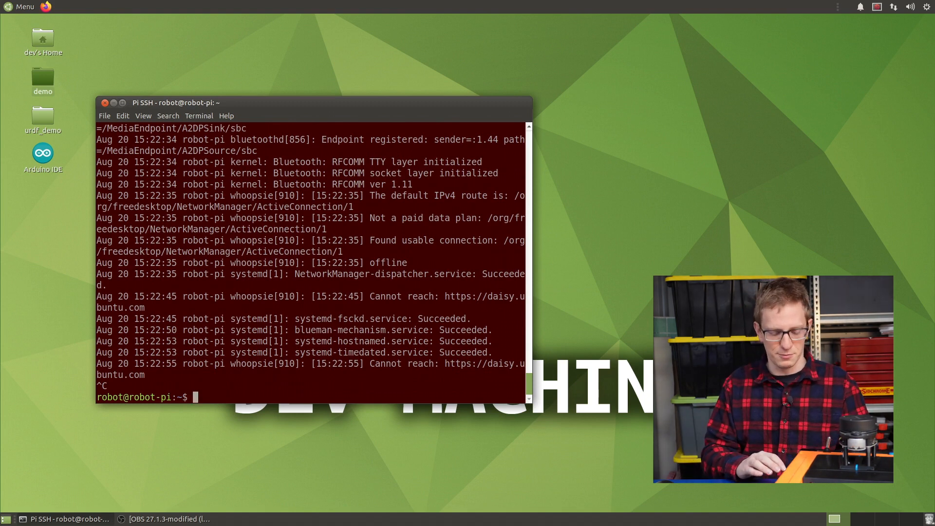
Change into ~/robot_ws/src and list my_package and serial_motor_demo
text(cd rbot)
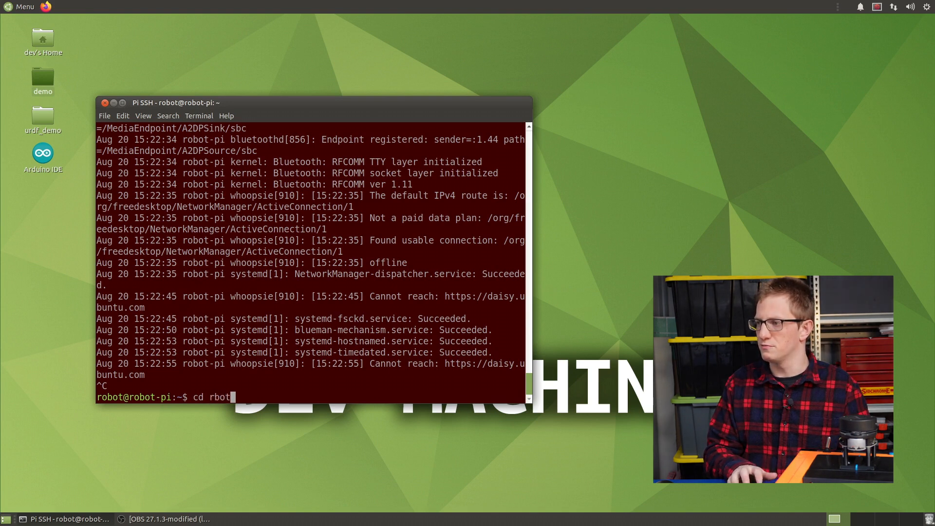
text(obot_ws/src)
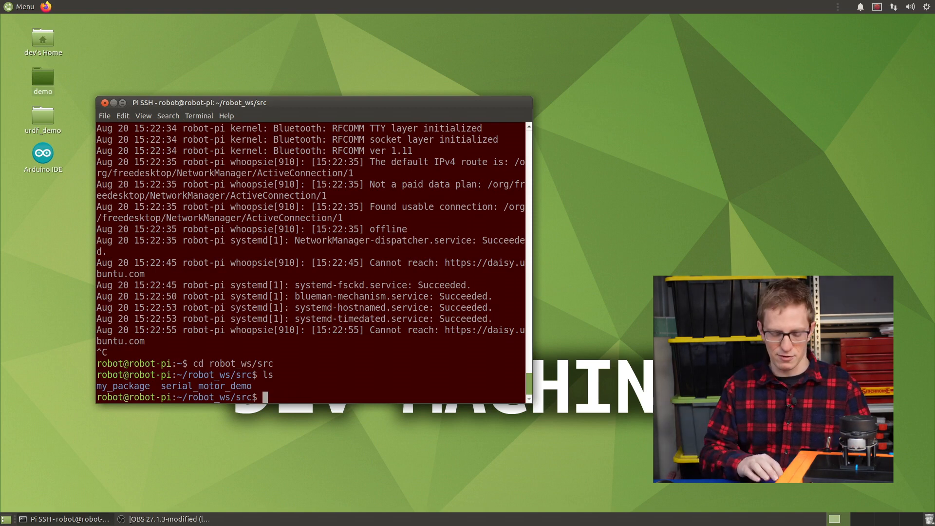
Git clone the articubot_one repository from git@github into src
text(git clone)
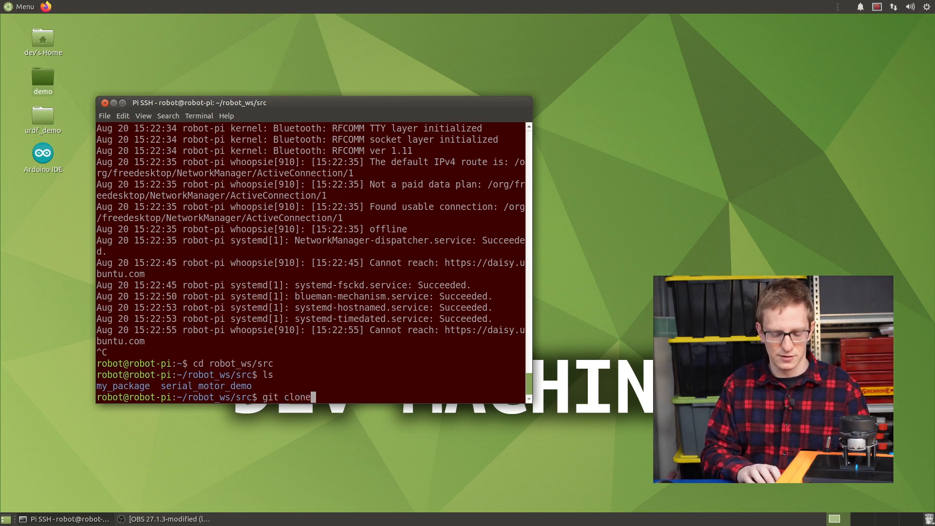
text(git@github.com:joshnewans/articubot_one)
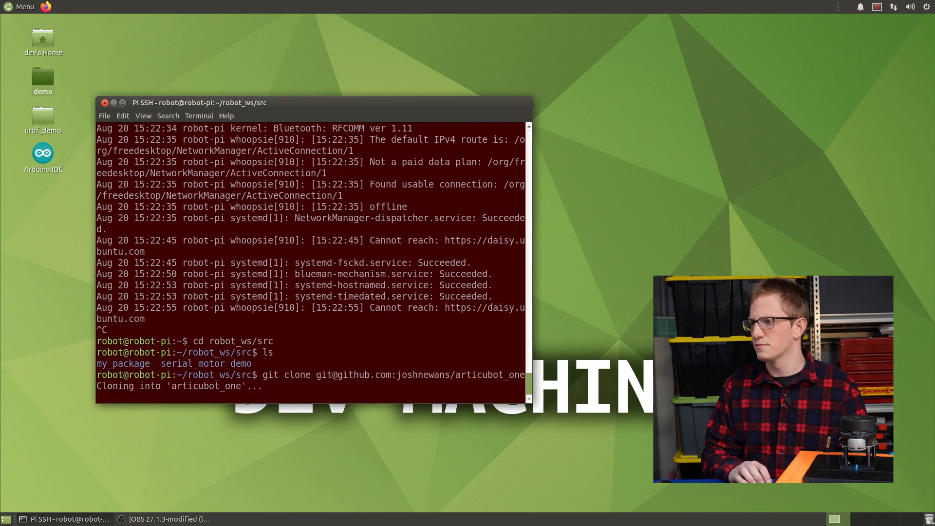
key(ctrl+r)
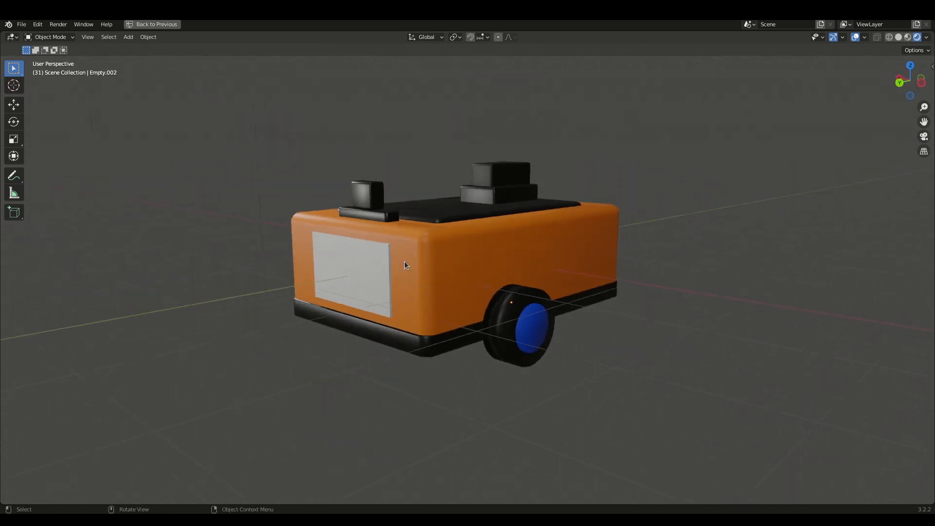
key(KP_3)
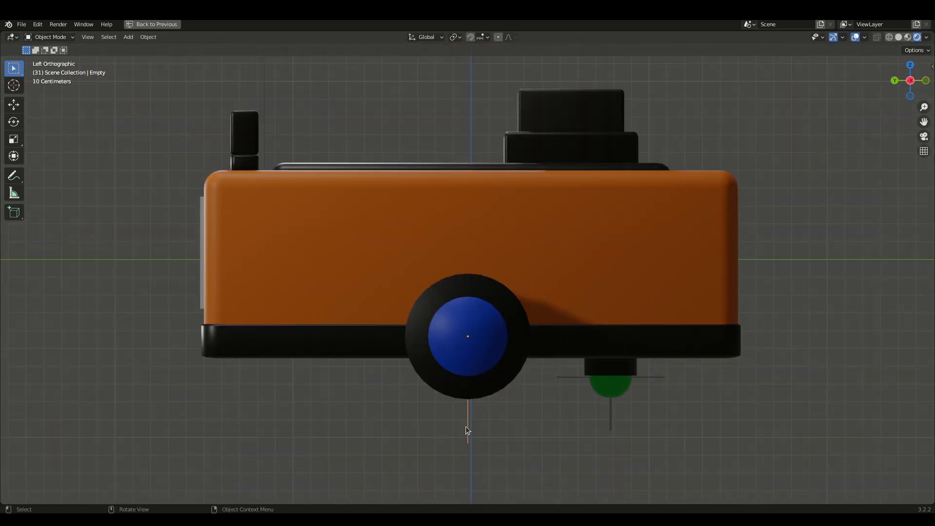
drag(469, 337, 348, 337)
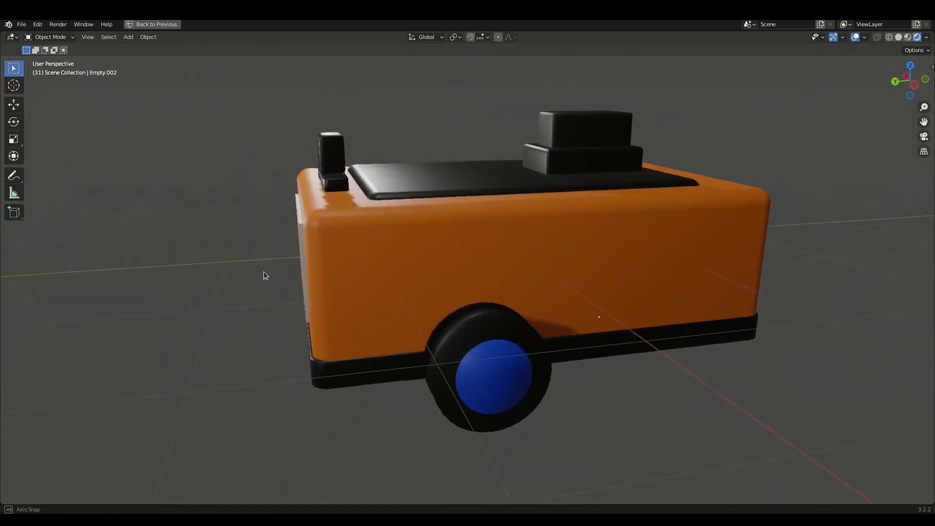
drag(265, 274, 453, 273)
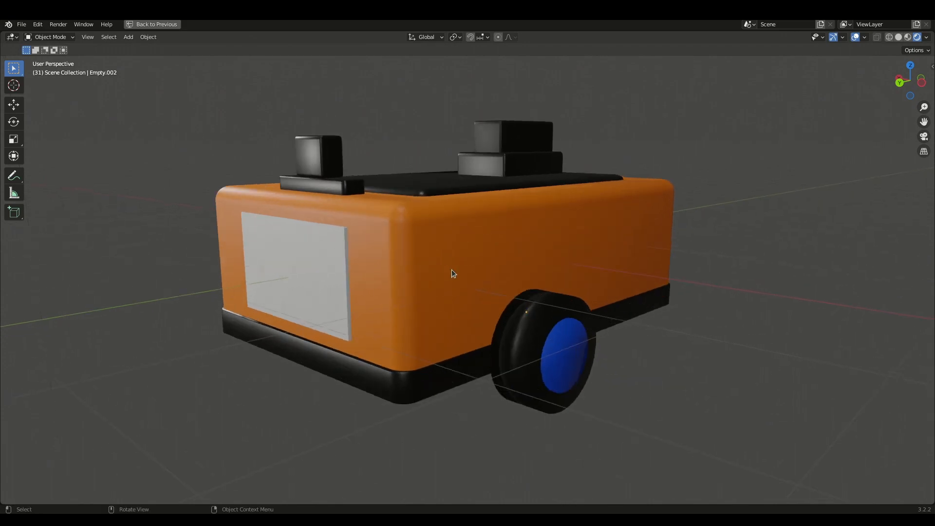